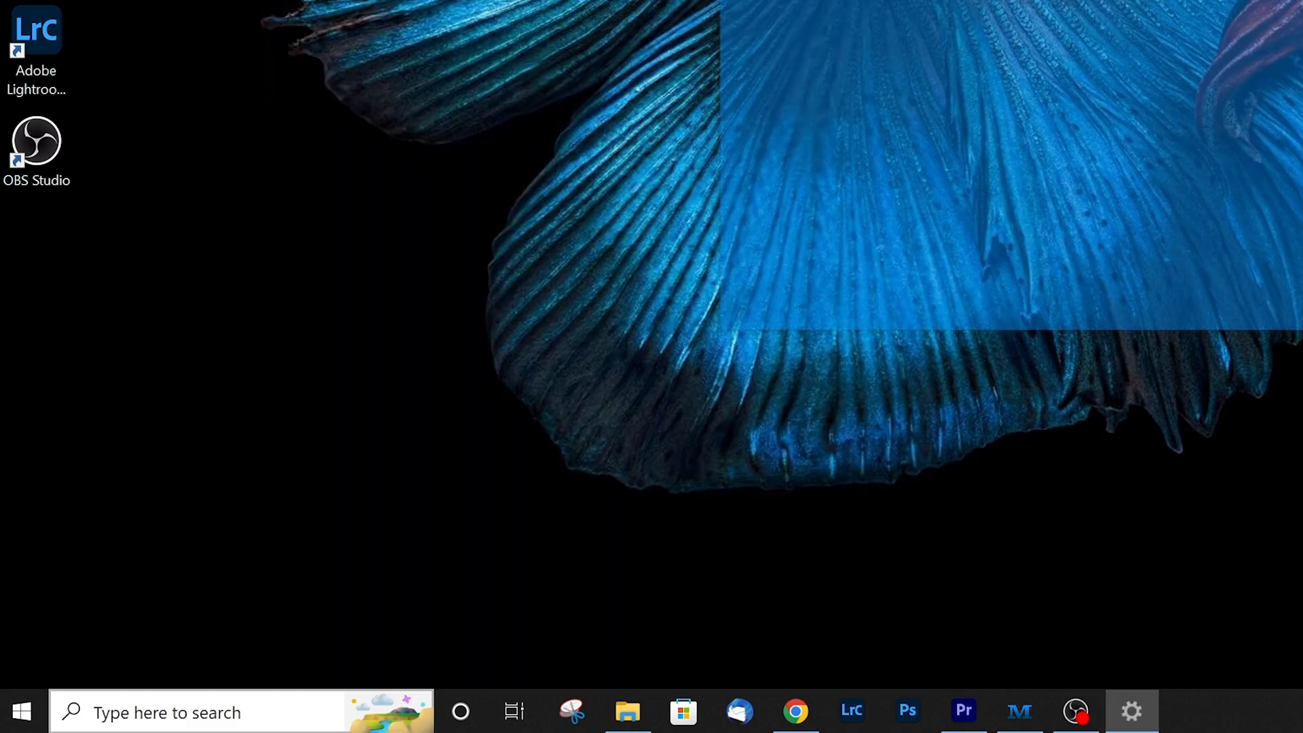
Open Settings to Update & Security, where Windows Update reports the device is up to date.
click(1132, 712)
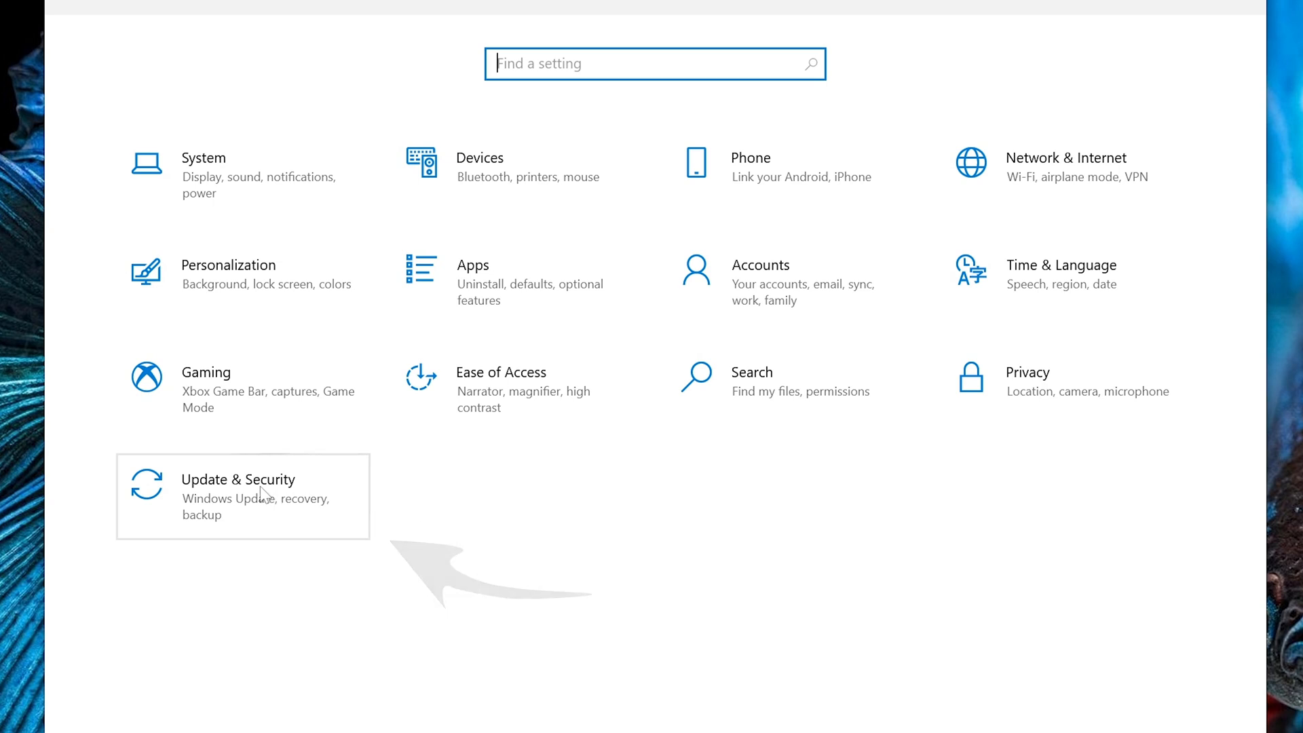
click(238, 496)
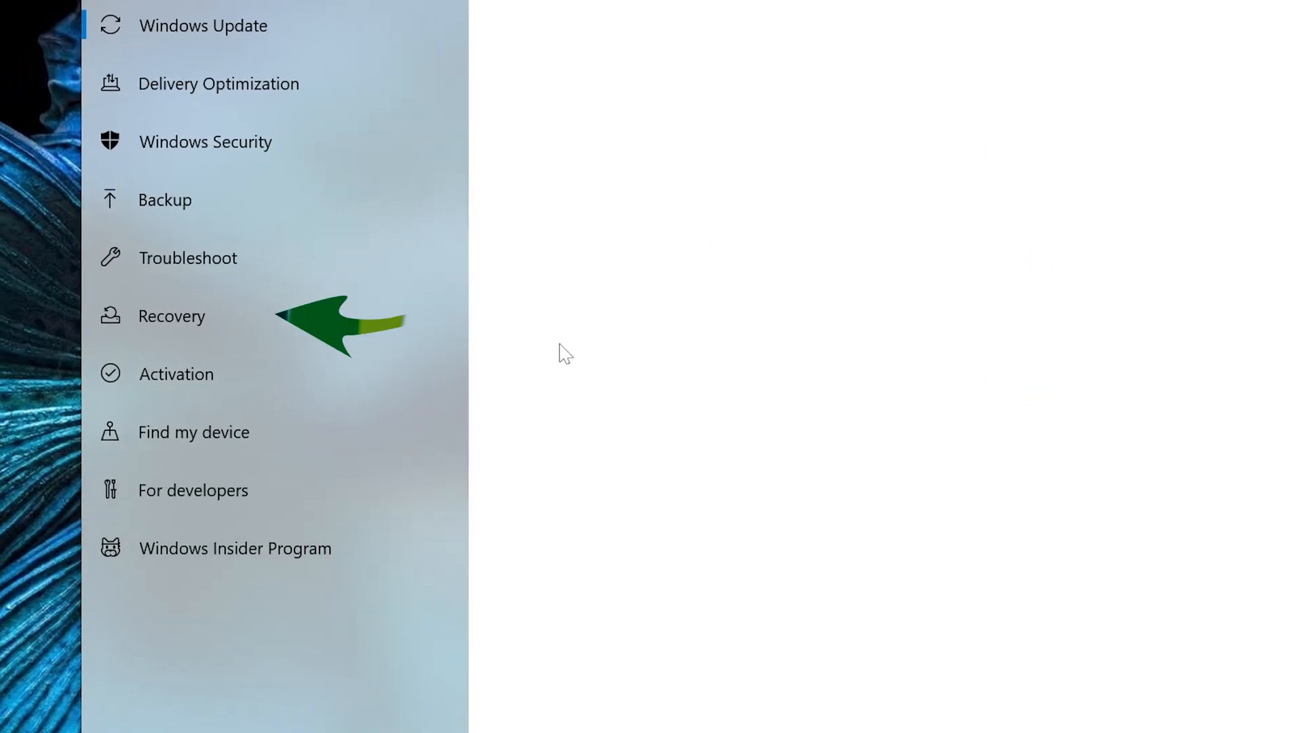
click(203, 25)
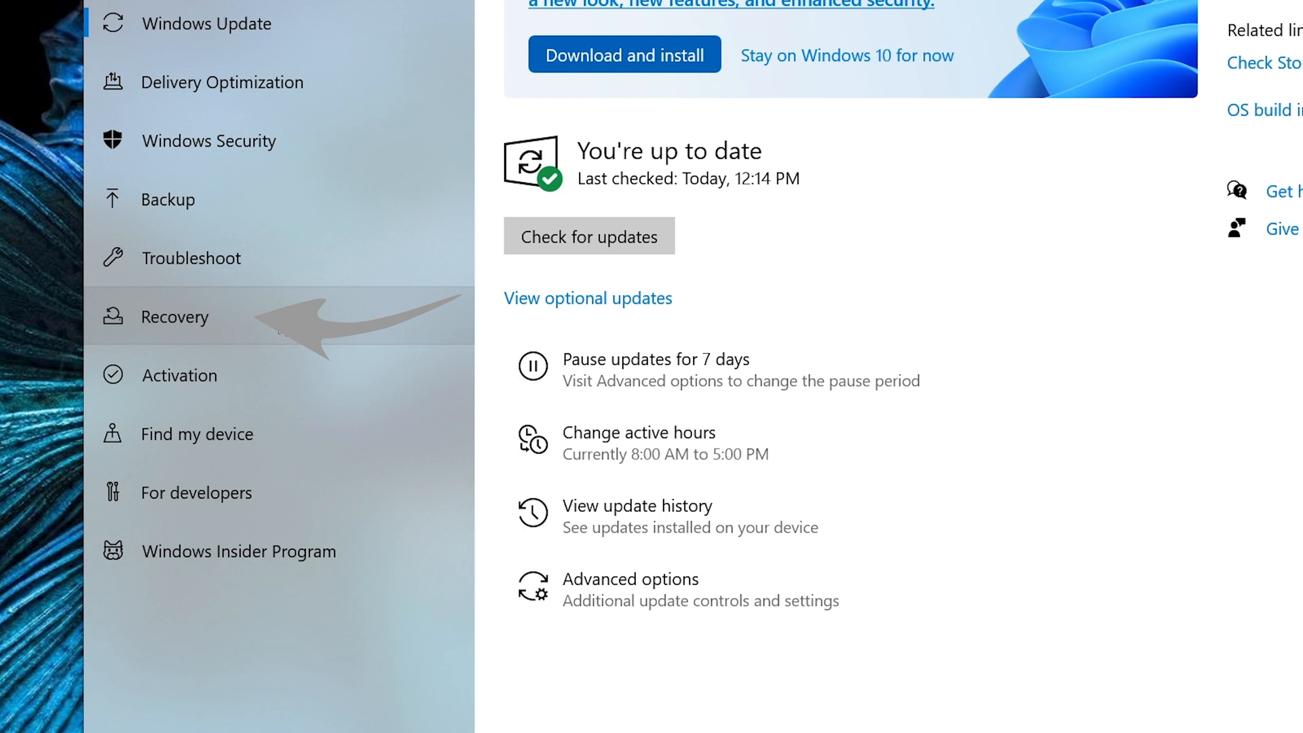
From Recovery, restart now under Advanced startup to reach the 'Choose an option' screen.
click(175, 318)
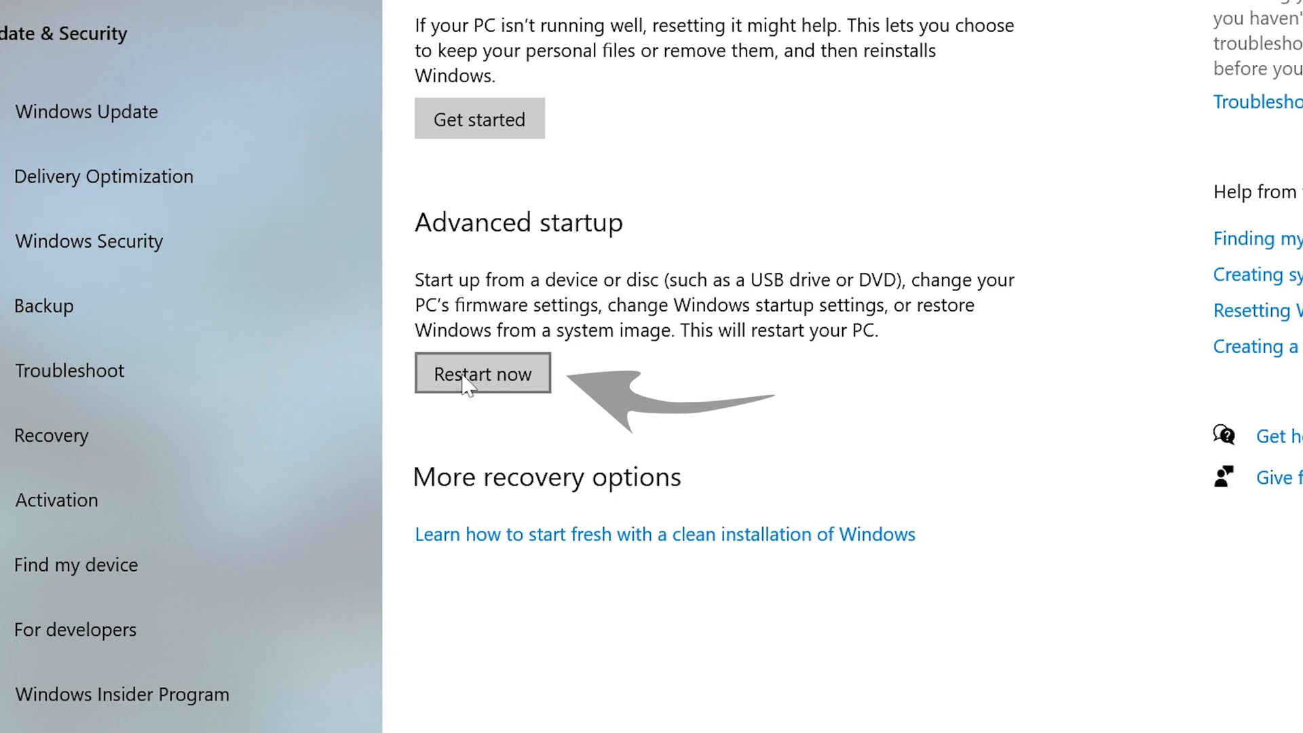
click(482, 373)
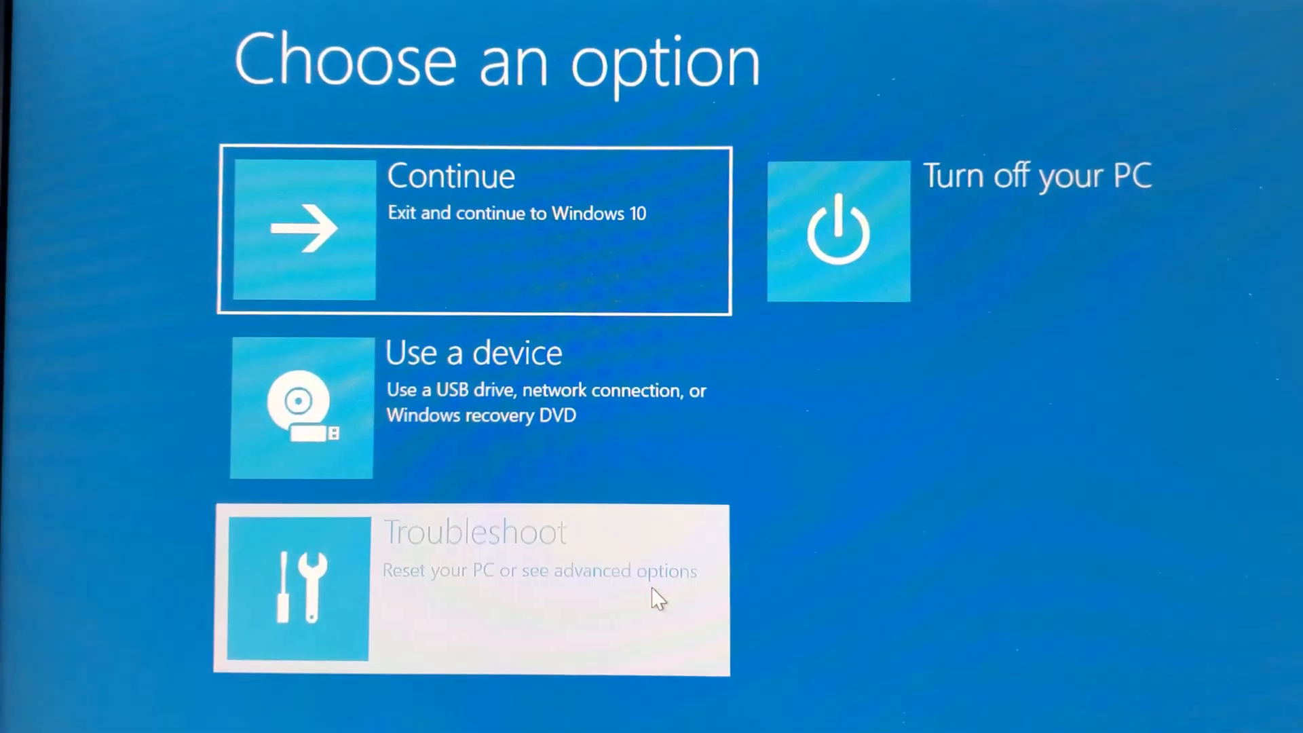
Go through Troubleshoot, Advanced options, and UEFI Firmware Settings, then restart into the AORUS BIOS.
click(472, 589)
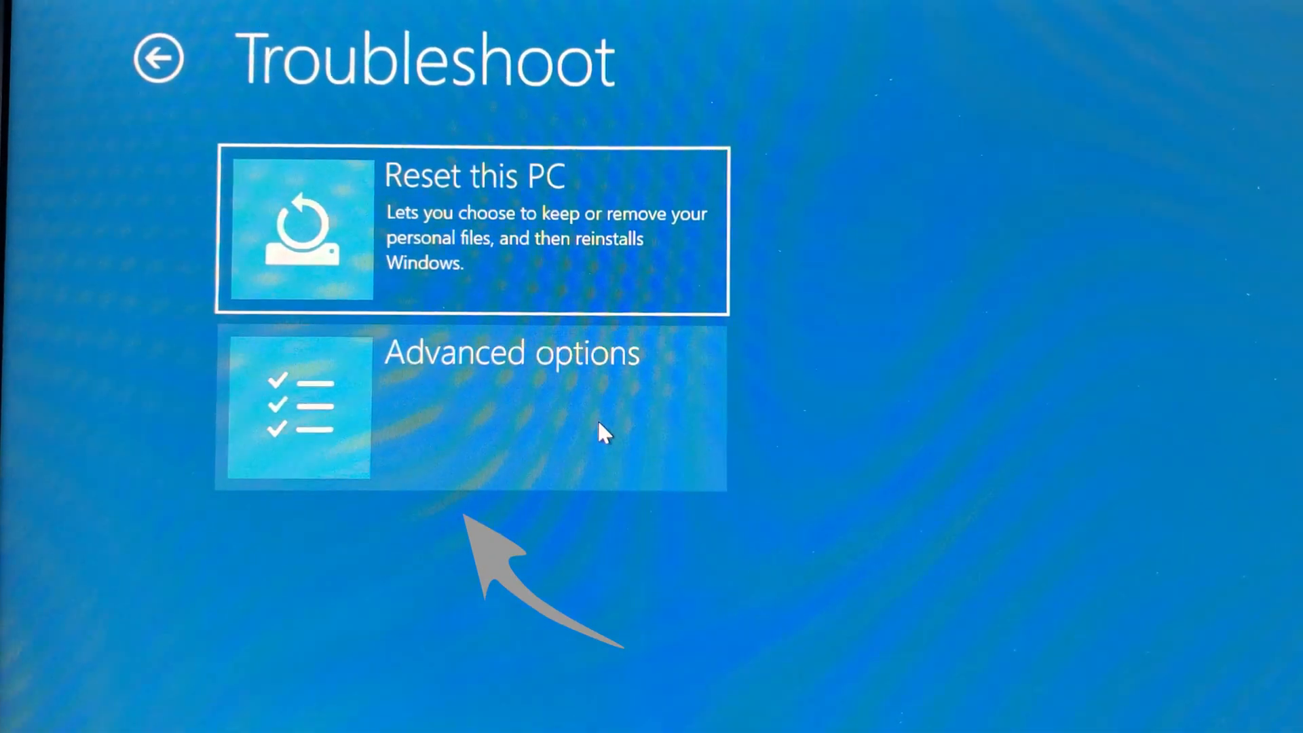
click(471, 407)
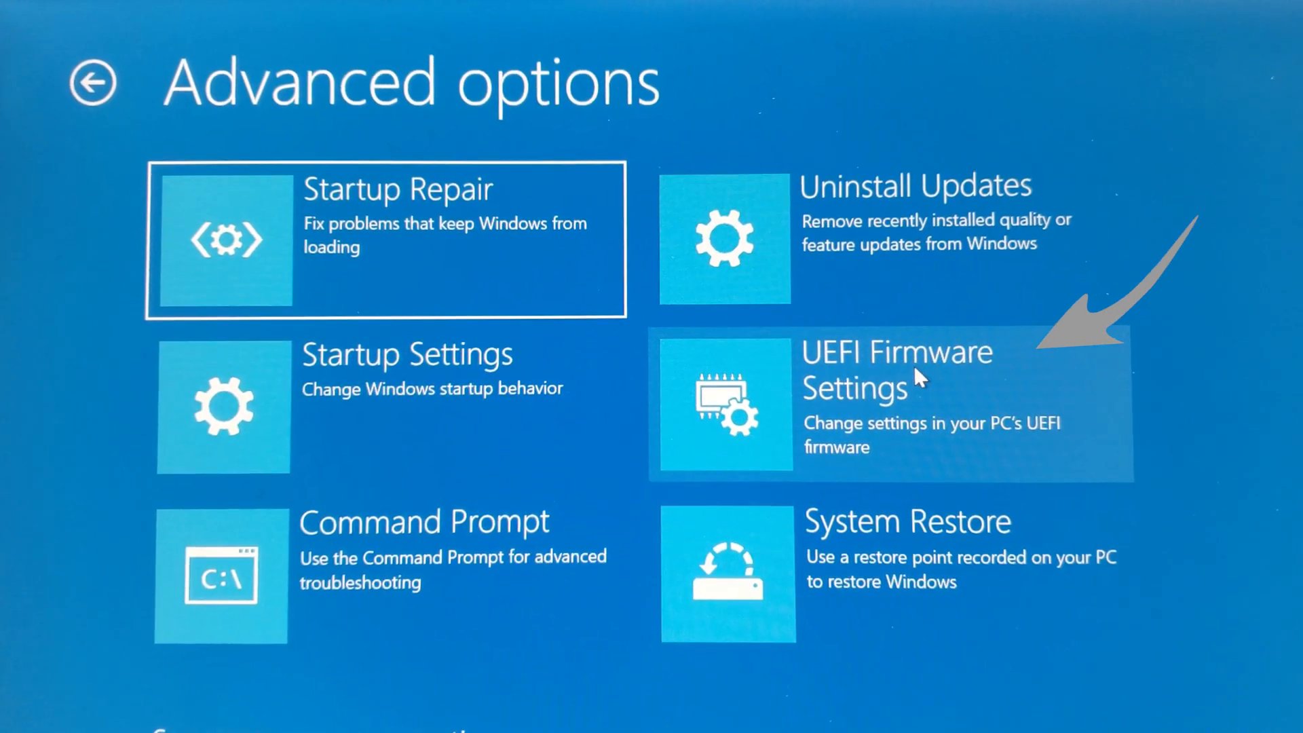
click(893, 399)
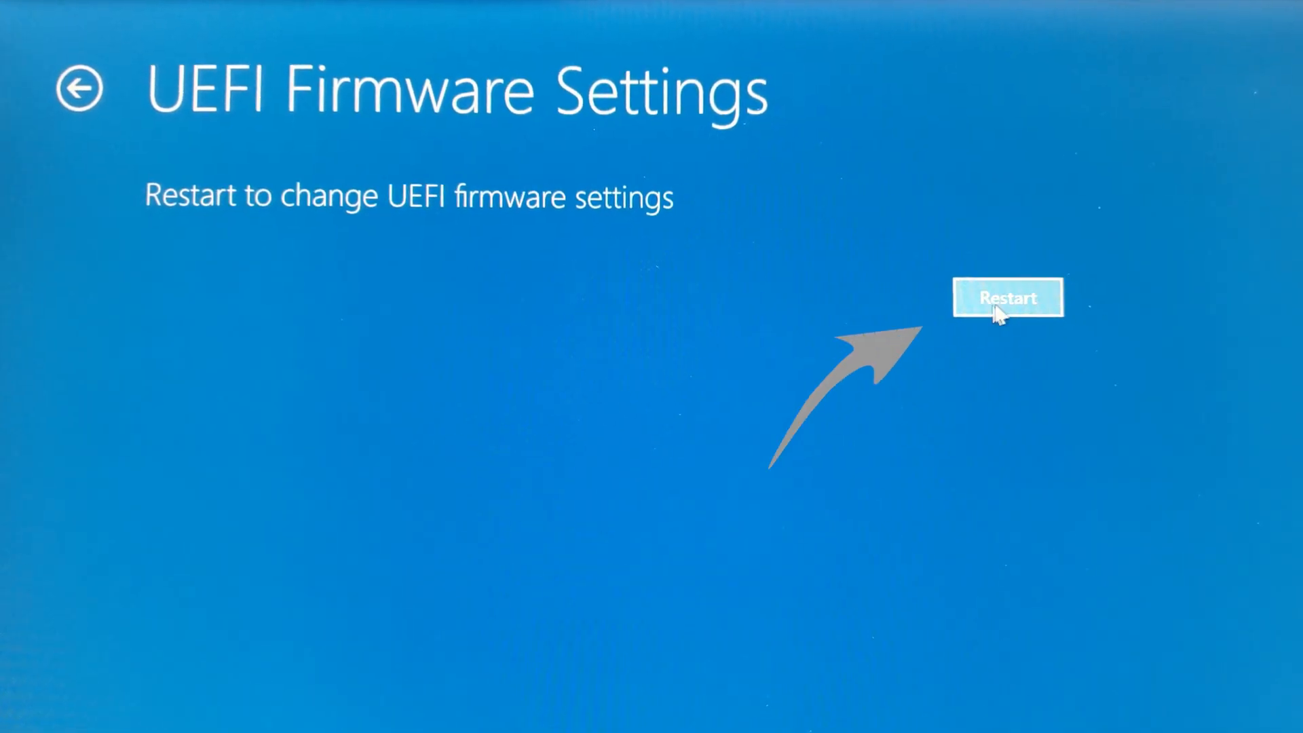
click(1008, 297)
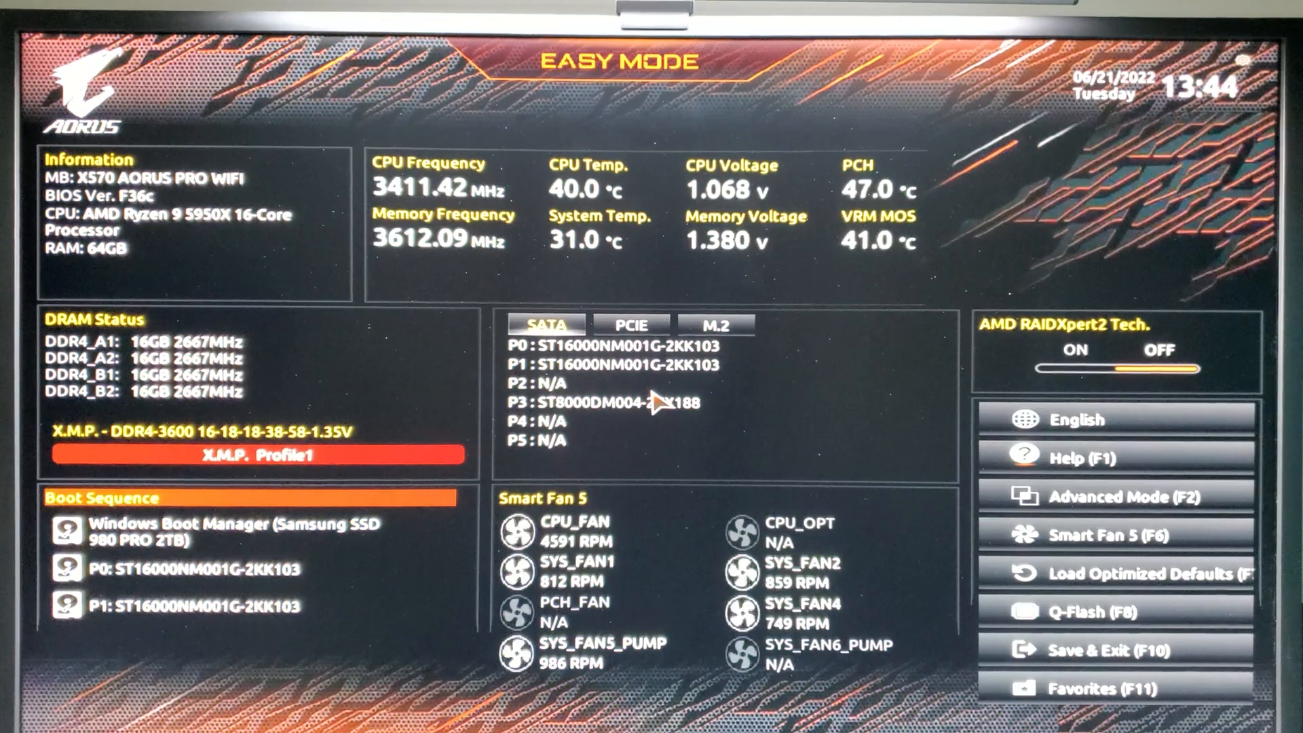